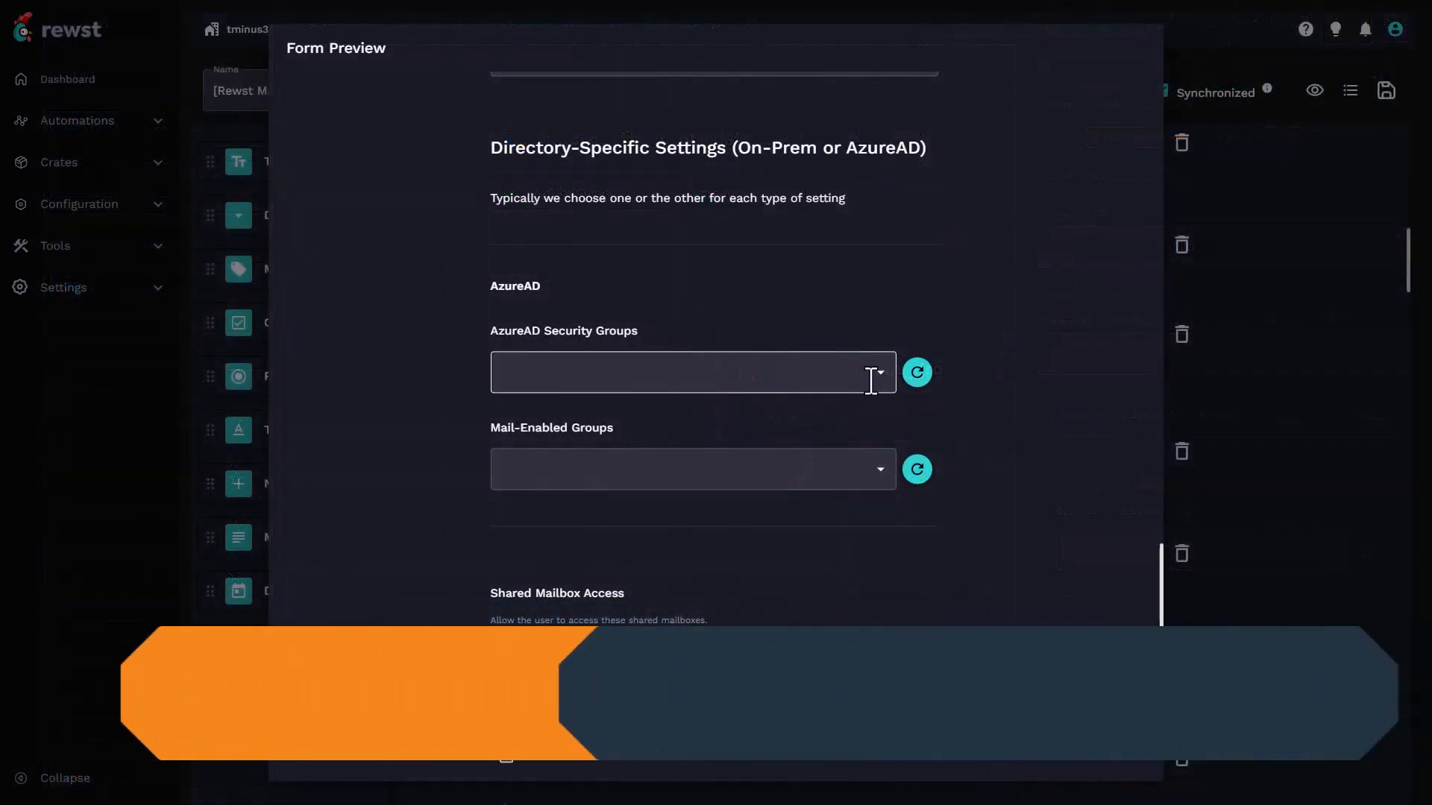
- Choose GDAP_SG1 for AzureAD Security Groups and Microsoft Business Voice for Mail-Enabled Groups, then view Shared Mailbox Access
left_click(693, 372)
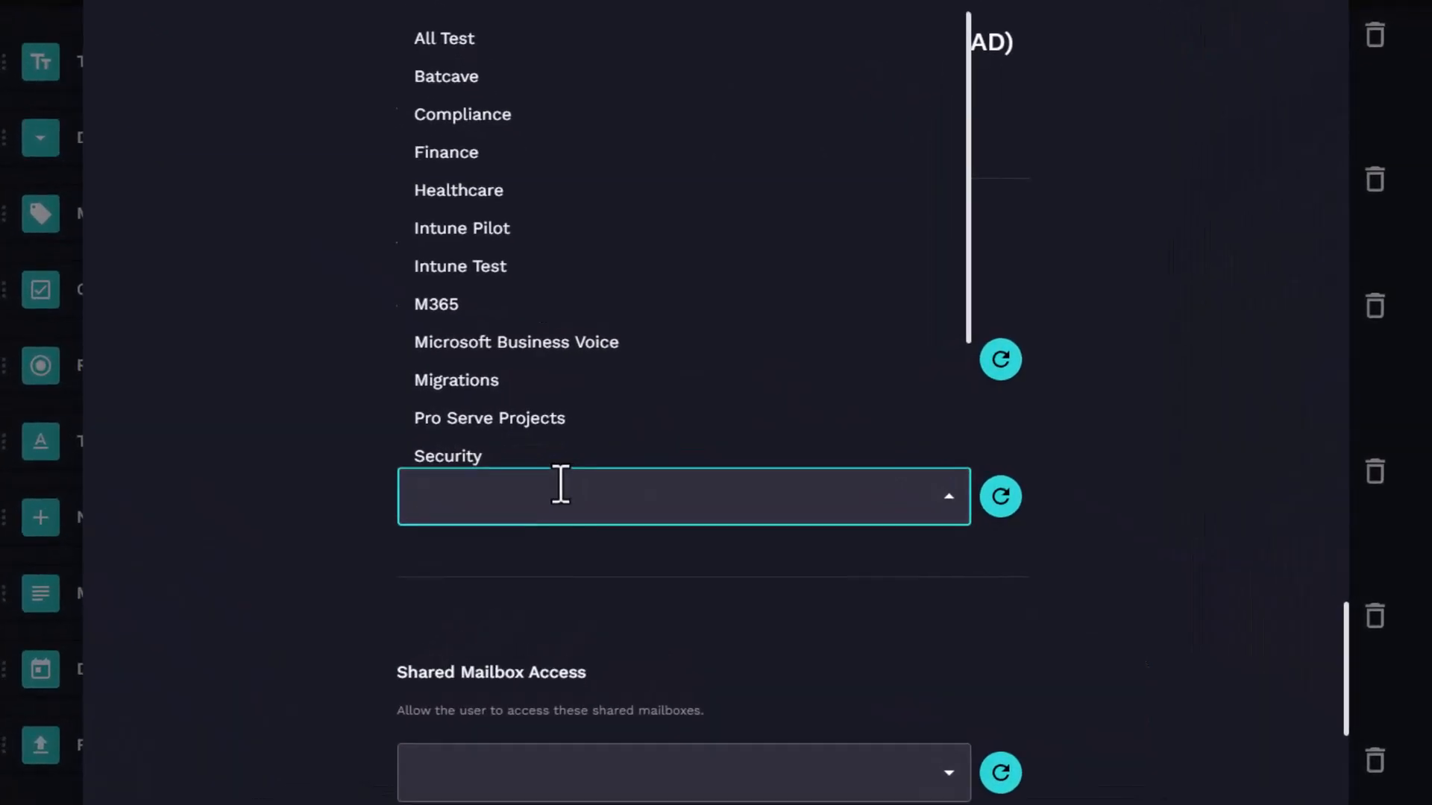
left_click(516, 342)
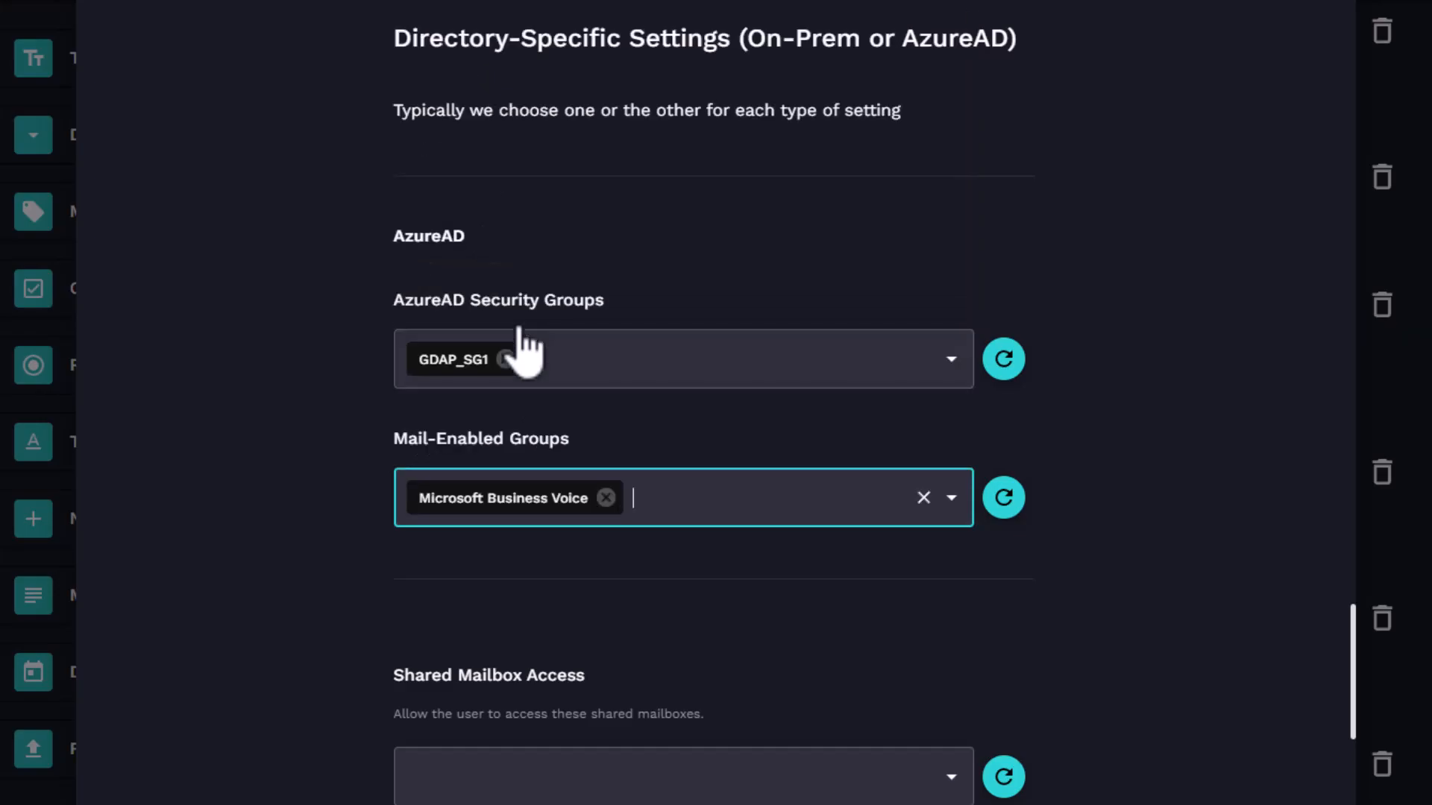
scroll("down", 3)
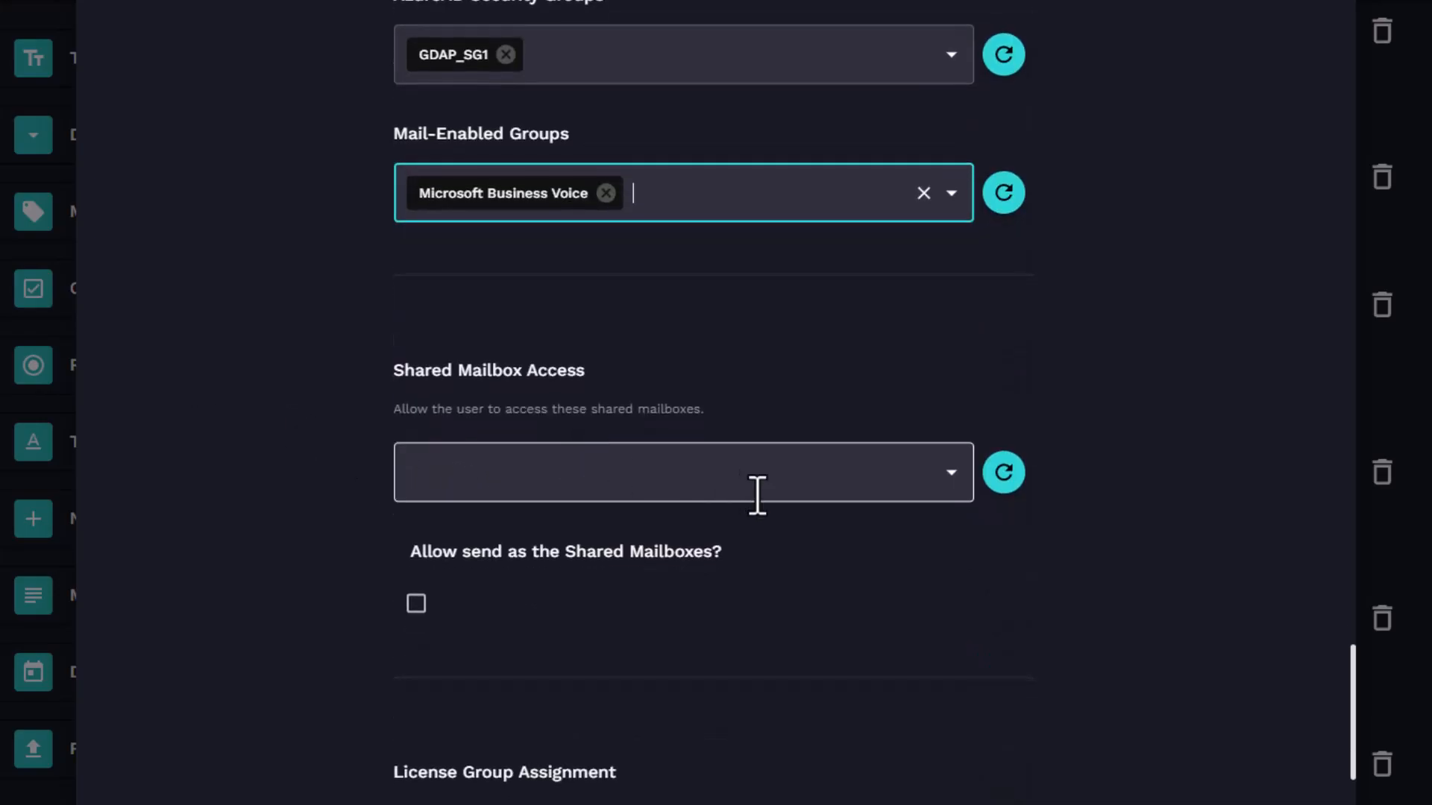
left_click(713, 474)
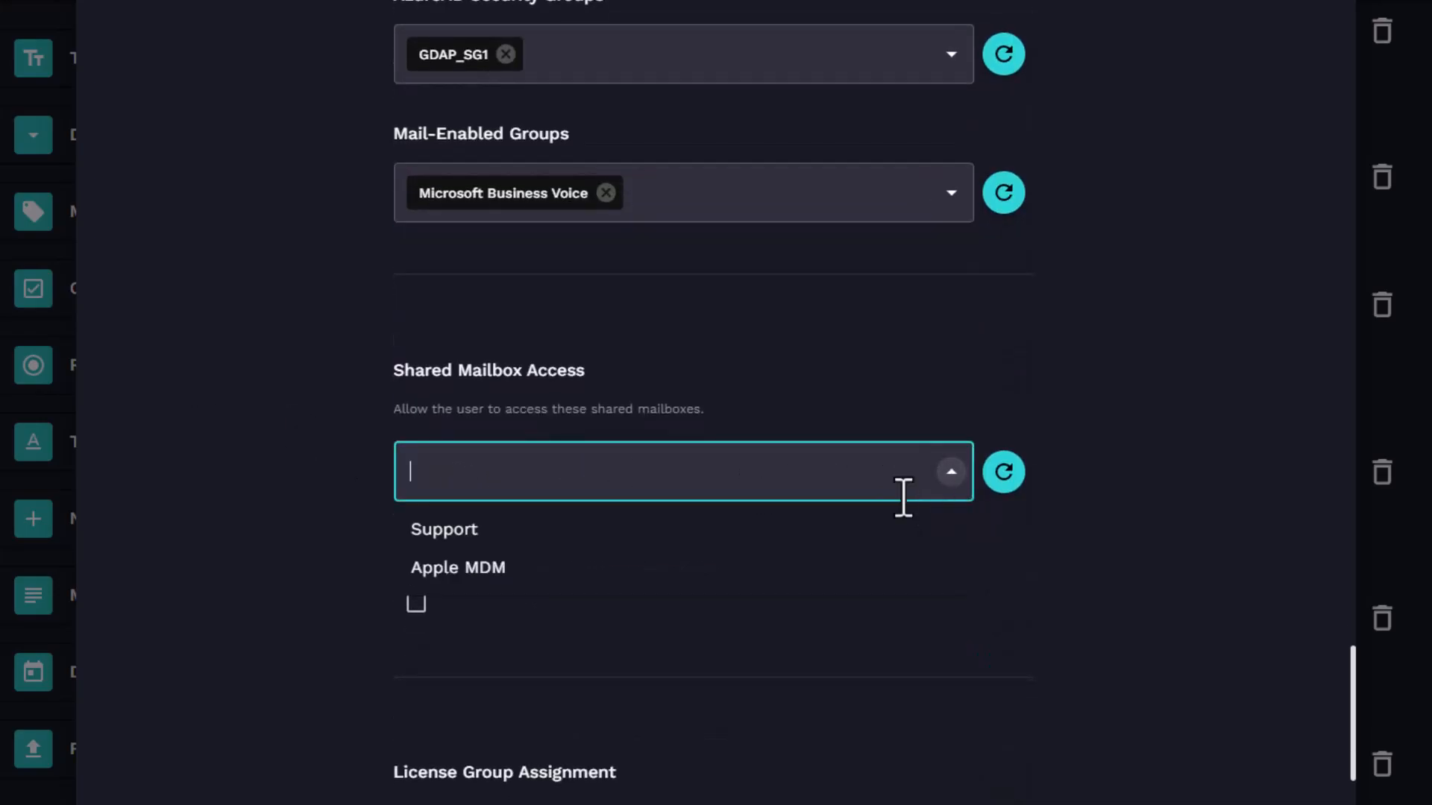
left_click(444, 529)
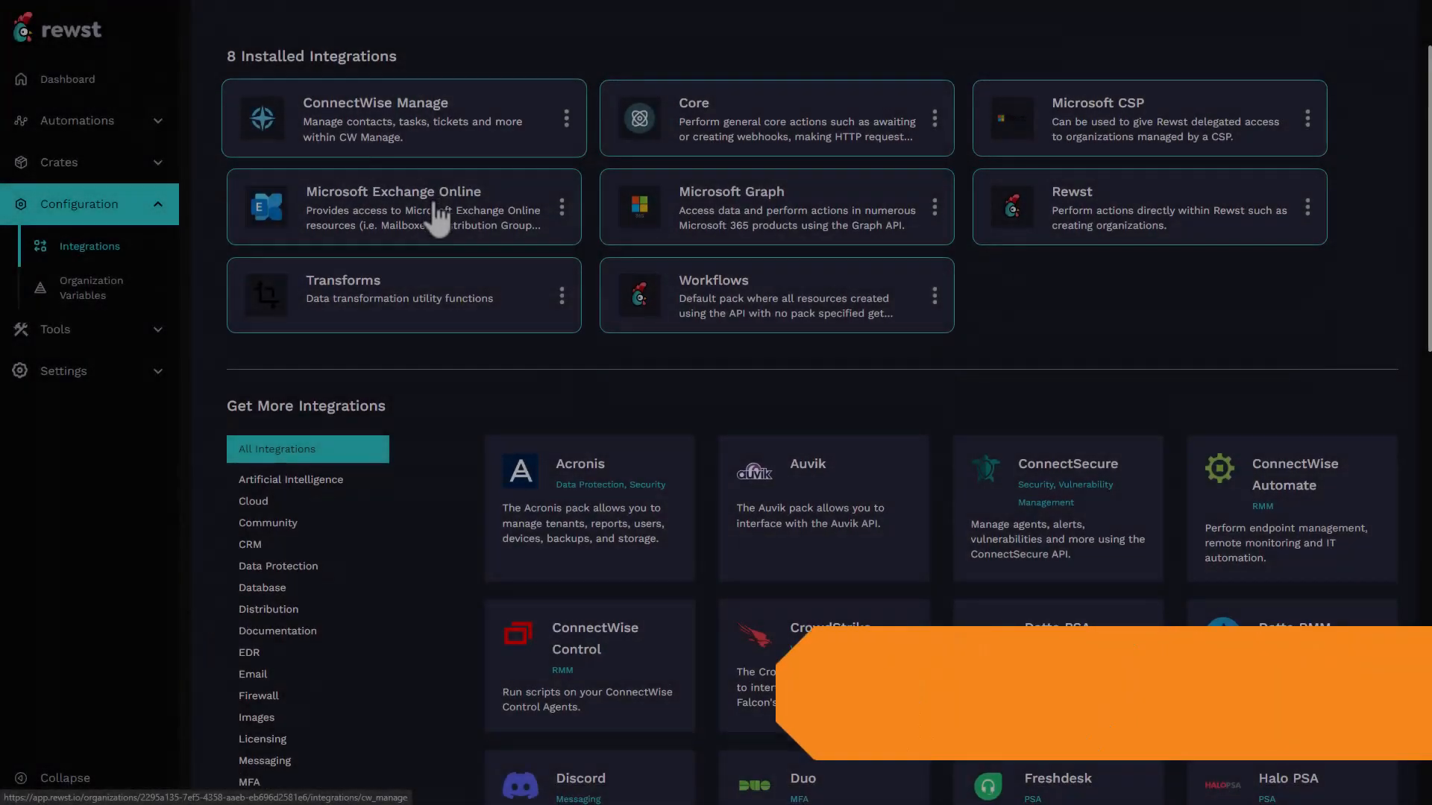
- Scroll the Integrations page past the eight installed integrations to Get More Integrations
scroll("down", 3)
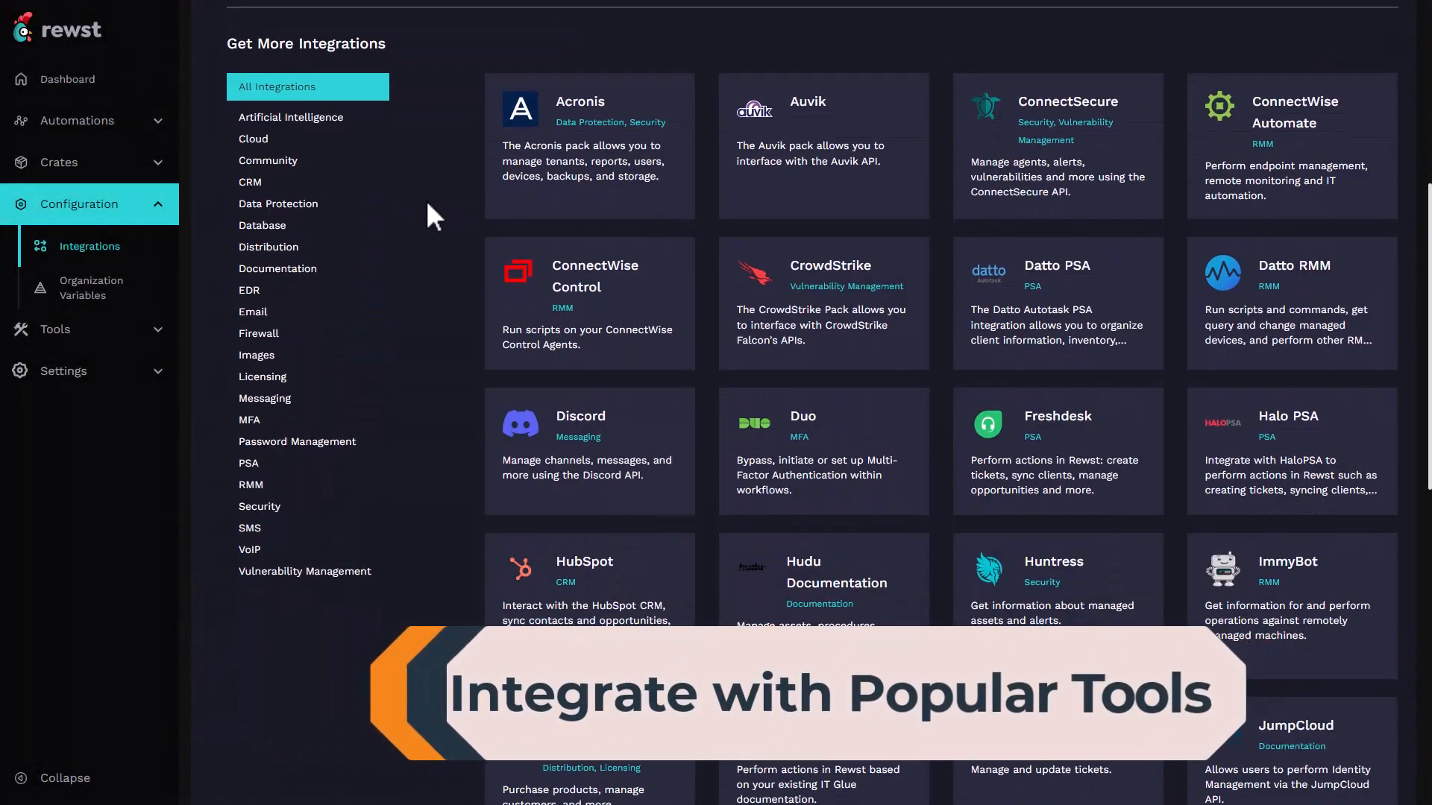
scroll("down", 3)
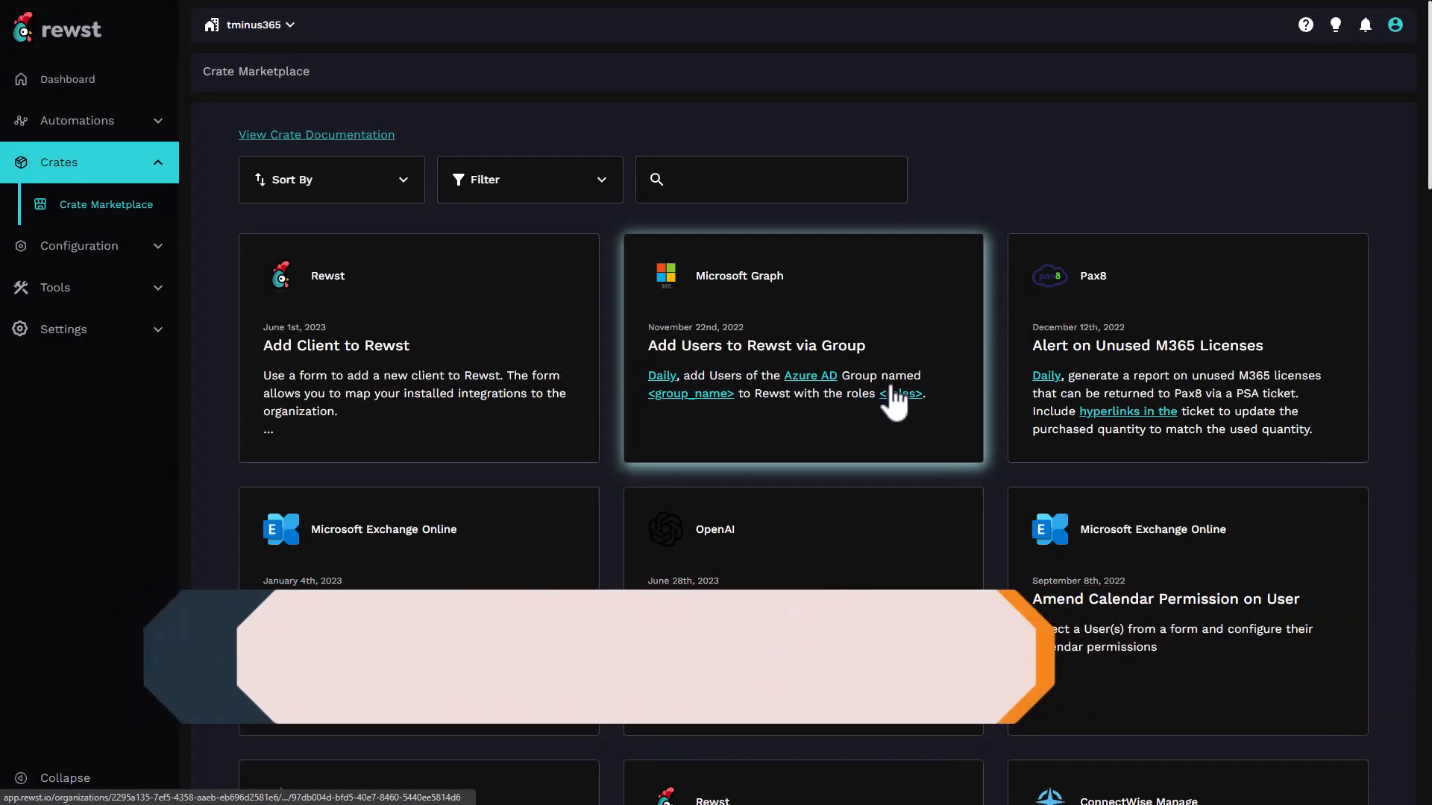
- Scroll down the Crate Marketplace through crates like Just in Time Admin Access v2.0
scroll("down", 3)
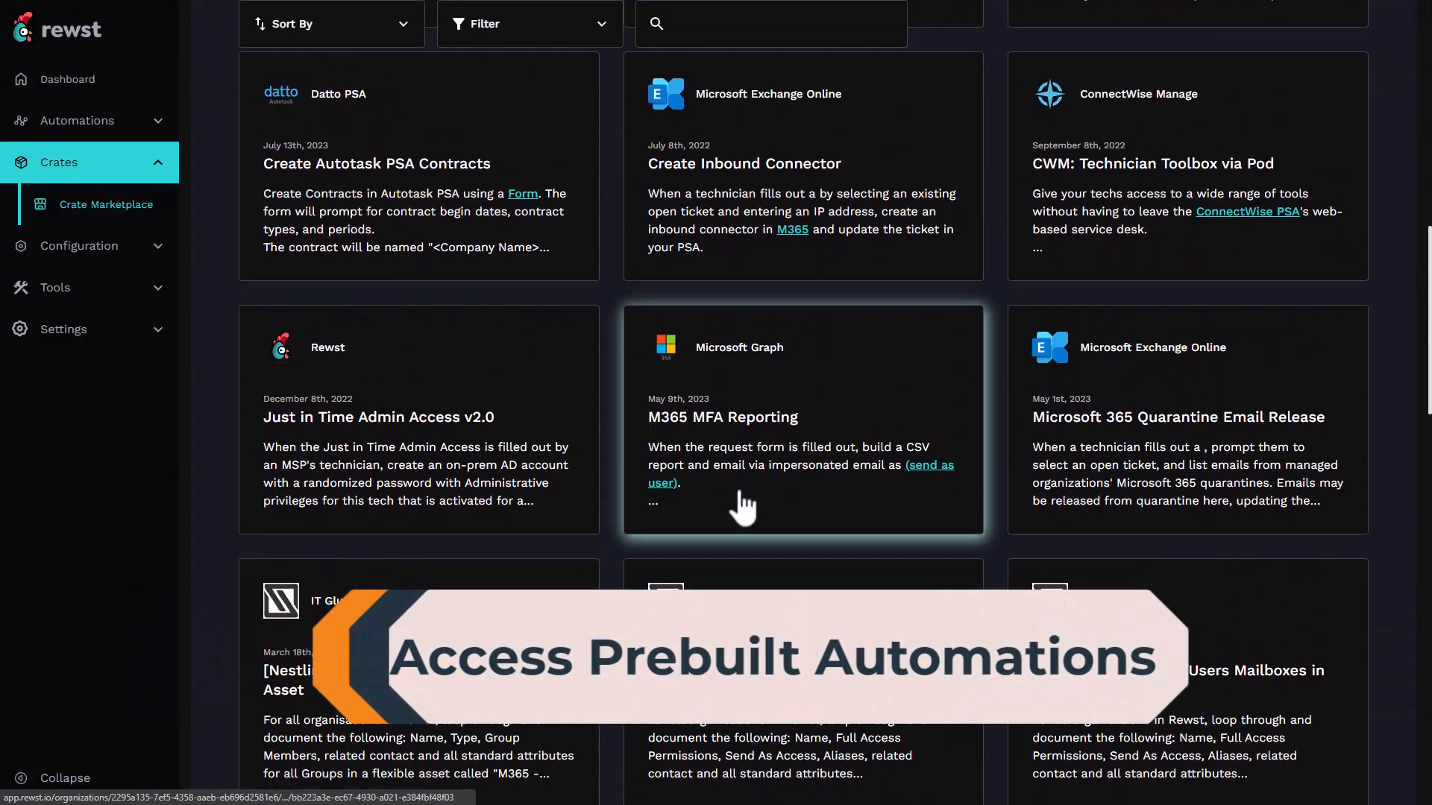